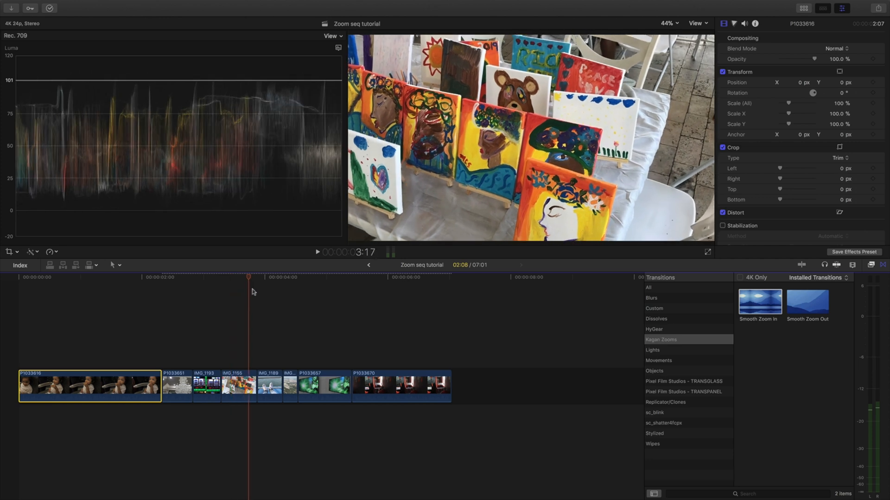
# Select the chandelier clip P1033651 in the timeline.
pyautogui.click(348, 277)
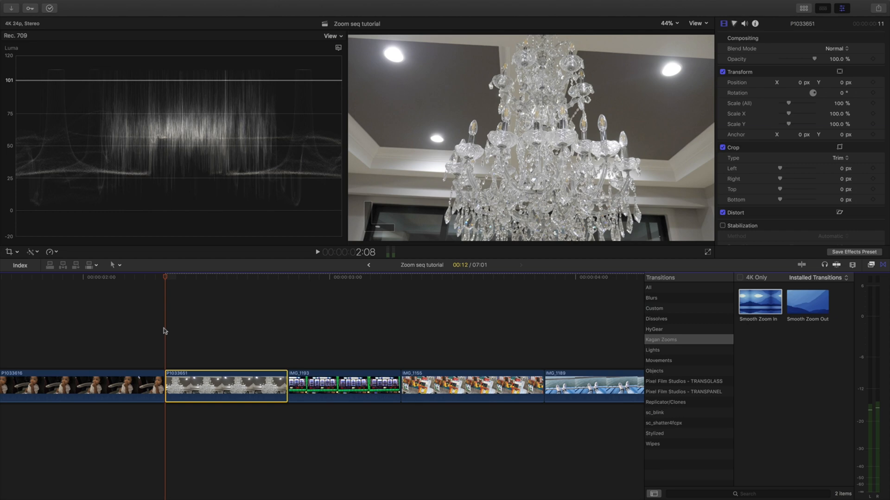
# Advance the playhead and cut P1033651 down to three frames.
pyautogui.press('right')
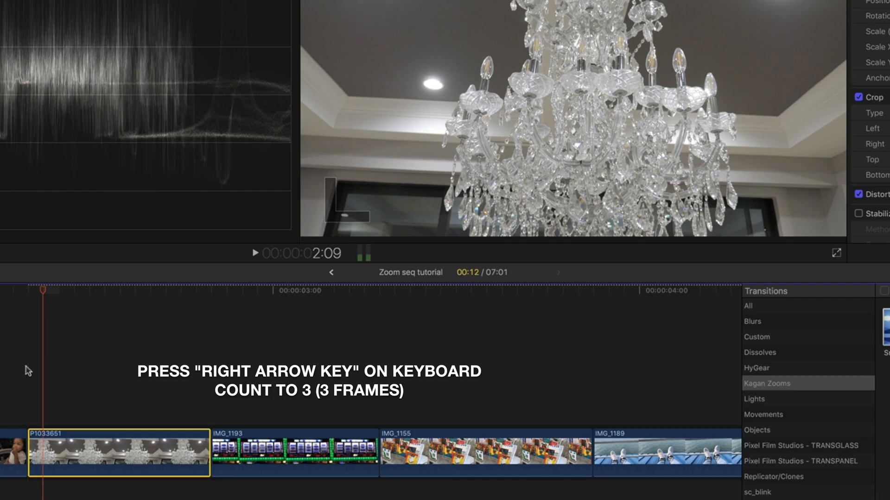
pyautogui.press('right')
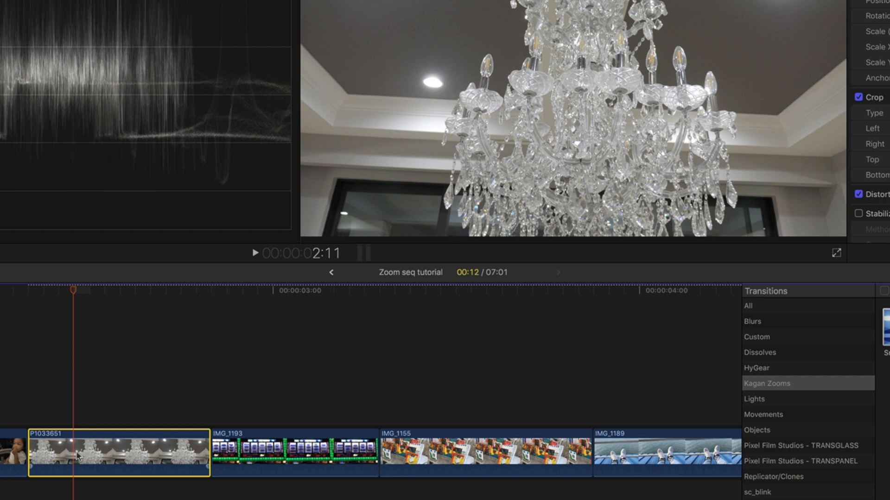
pyautogui.press('b')
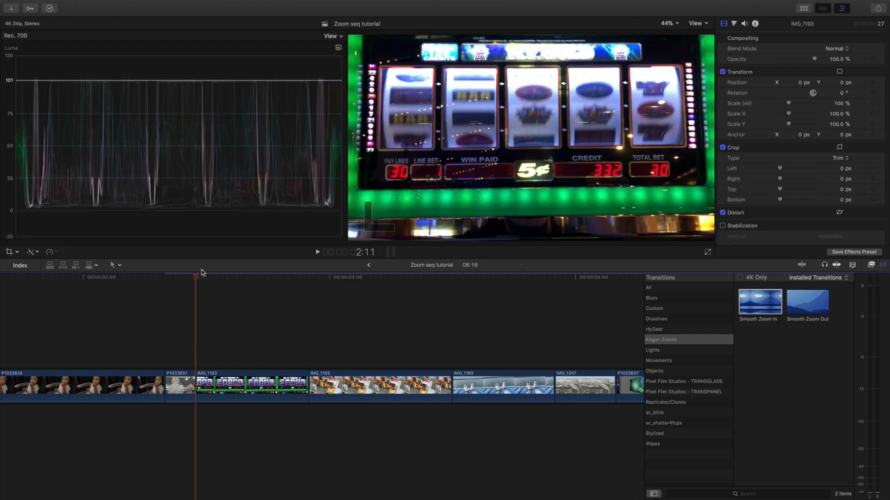
pyautogui.moveTo(210, 358)
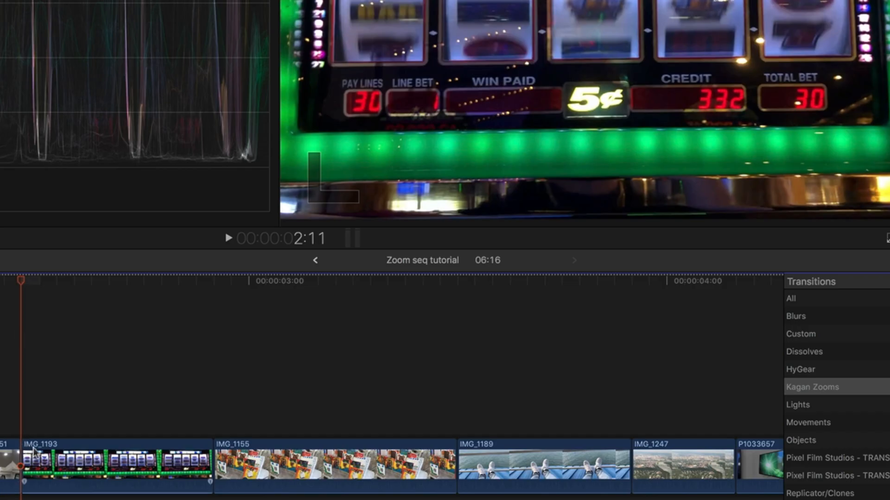
# Select the slot machine clip IMG_1193 for trimming to three frames.
pyautogui.click(113, 466)
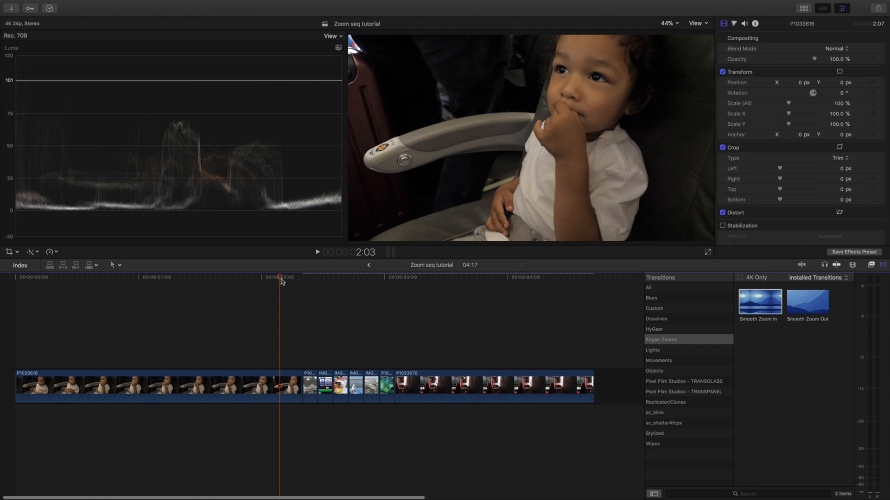
# Park the playhead at the start of P1033651 and select the clip.
pyautogui.click(304, 277)
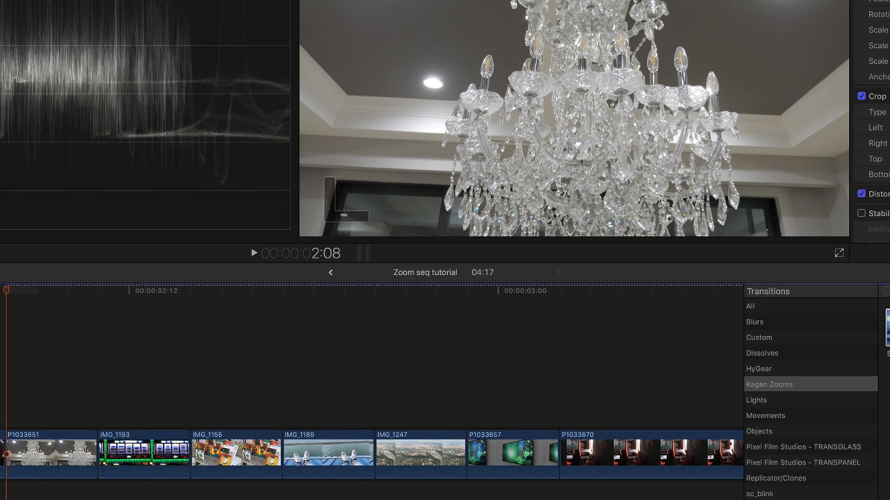
pyautogui.moveTo(112, 492)
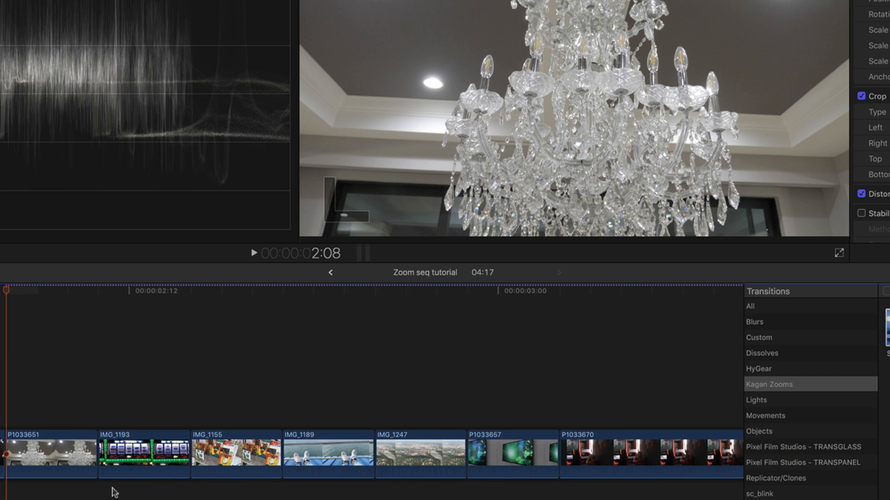
pyautogui.click(50, 454)
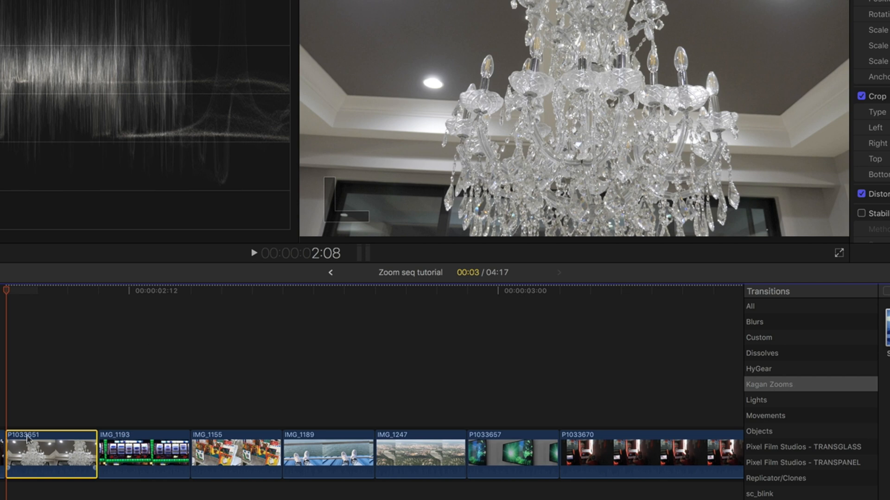
pyautogui.moveTo(40, 458)
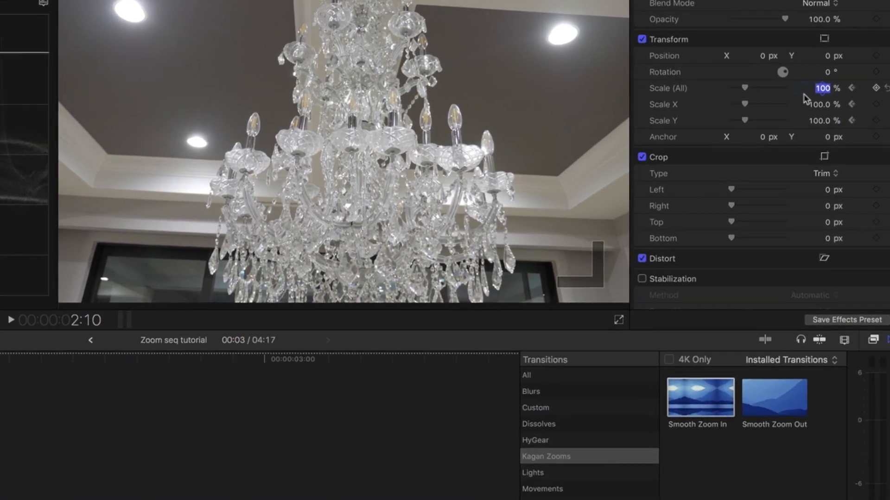
# Enter 200 in Scale (All) for the chandelier clip's last-frame keyframe.
pyautogui.write('200')
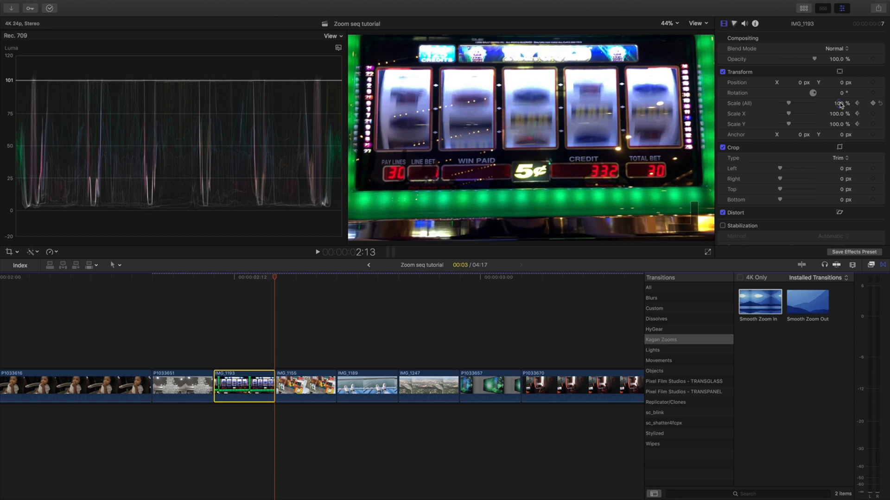
# Set IMG_1193's end Scale to 200%, then select IMG_1247 and P1033657 for zooming.
pyautogui.write('200')
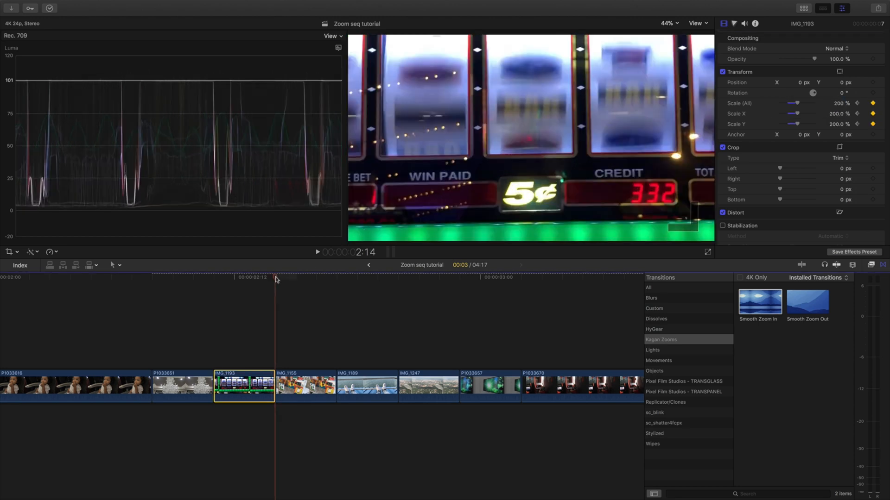
pyautogui.click(304, 385)
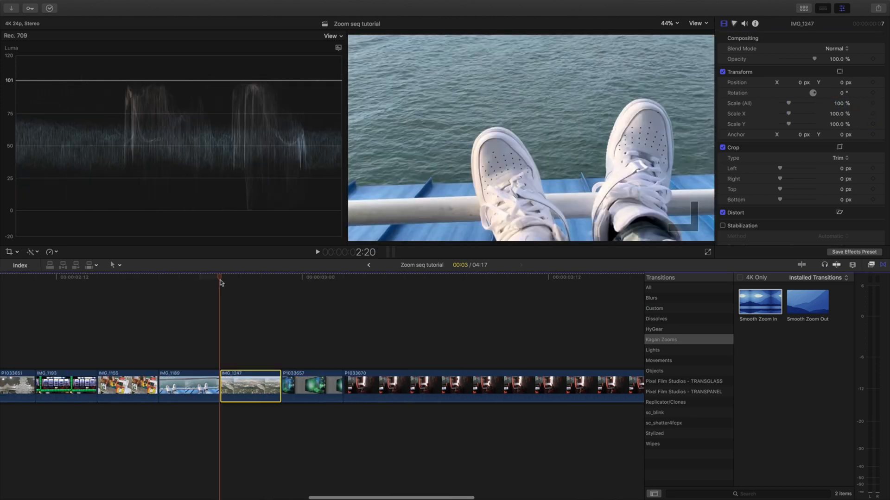
pyautogui.click(311, 385)
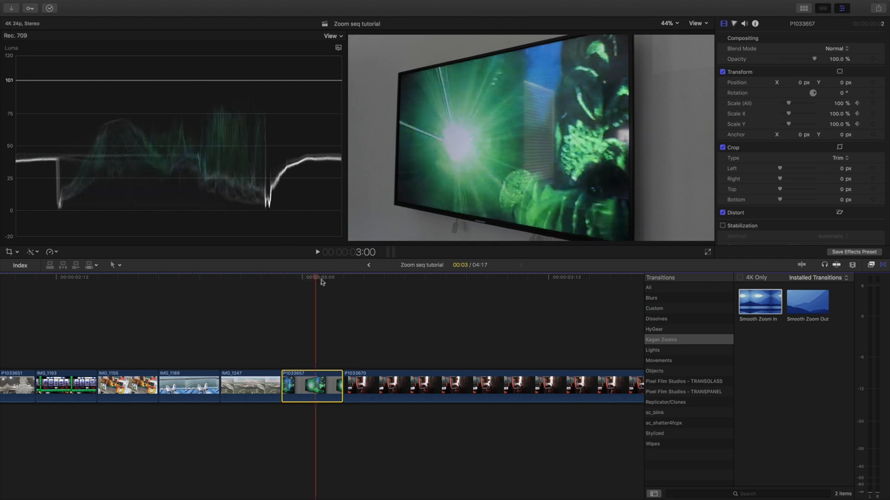